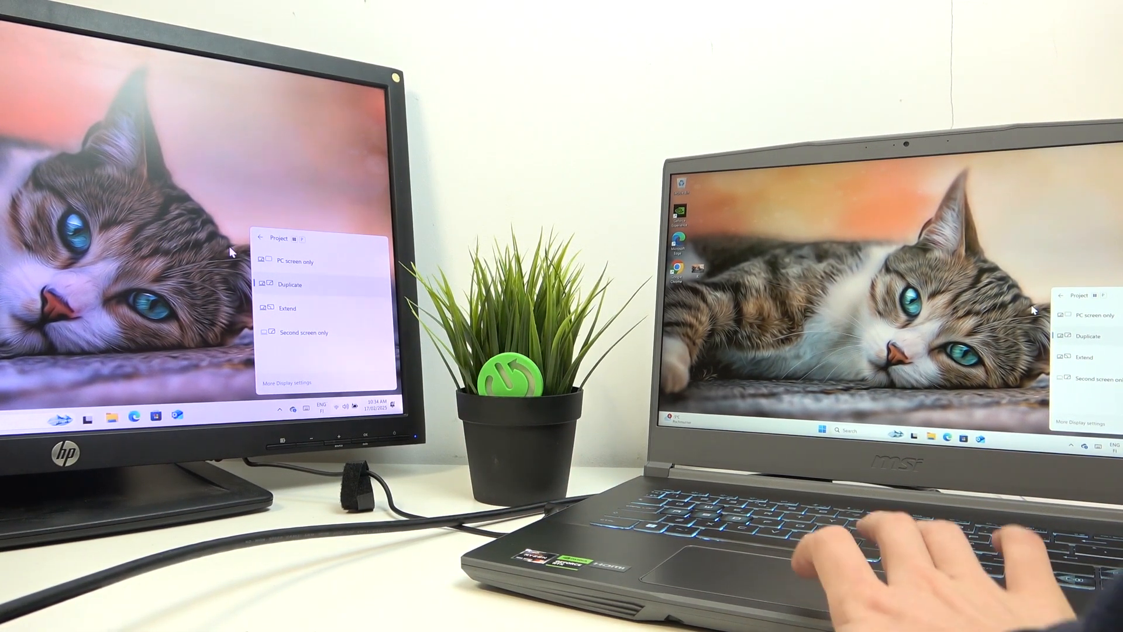
Step: Switch projection to 'PC screen only' so the external HP monitor goes dark
left_click(1089, 315)
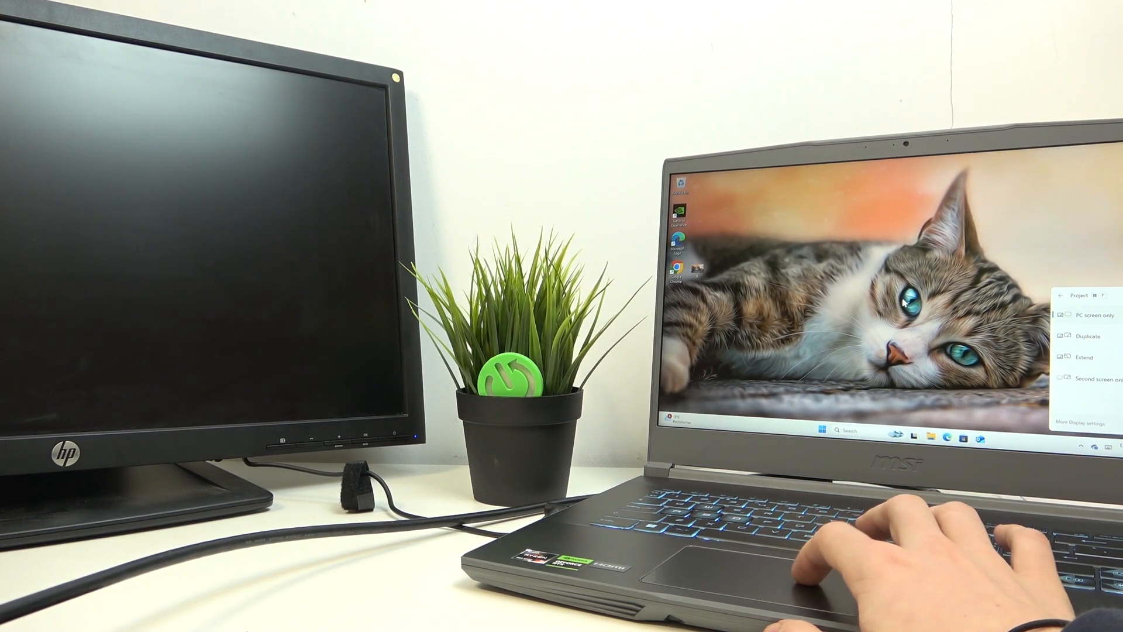
left_click(1088, 378)
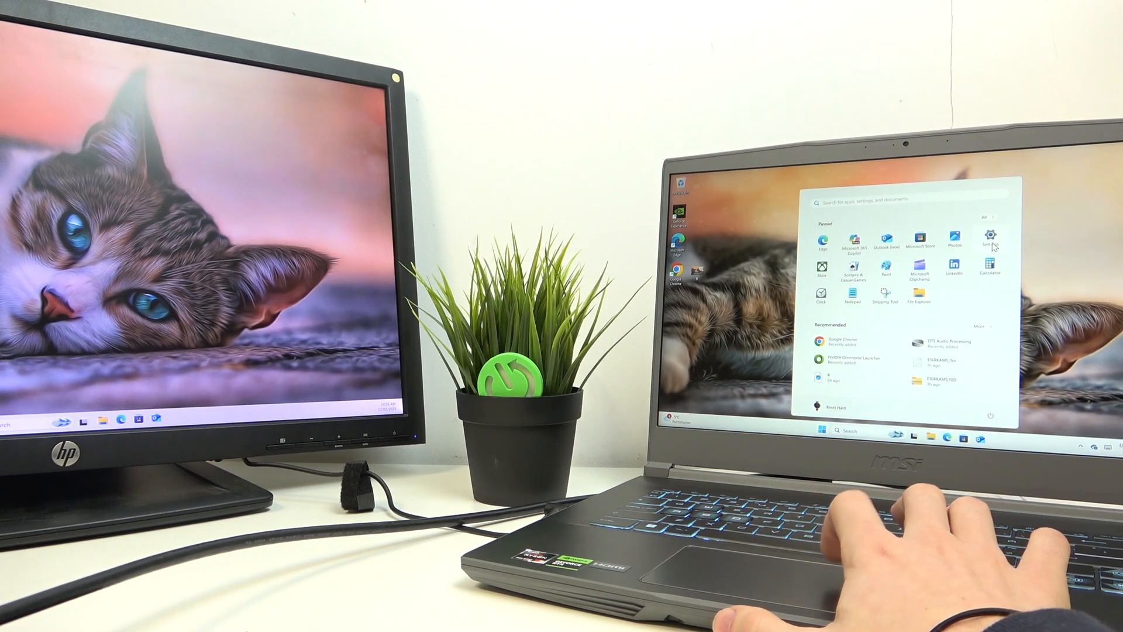
Step: Go to Settings > System > Display, showing displays 2 and 1 side by side
left_click(989, 236)
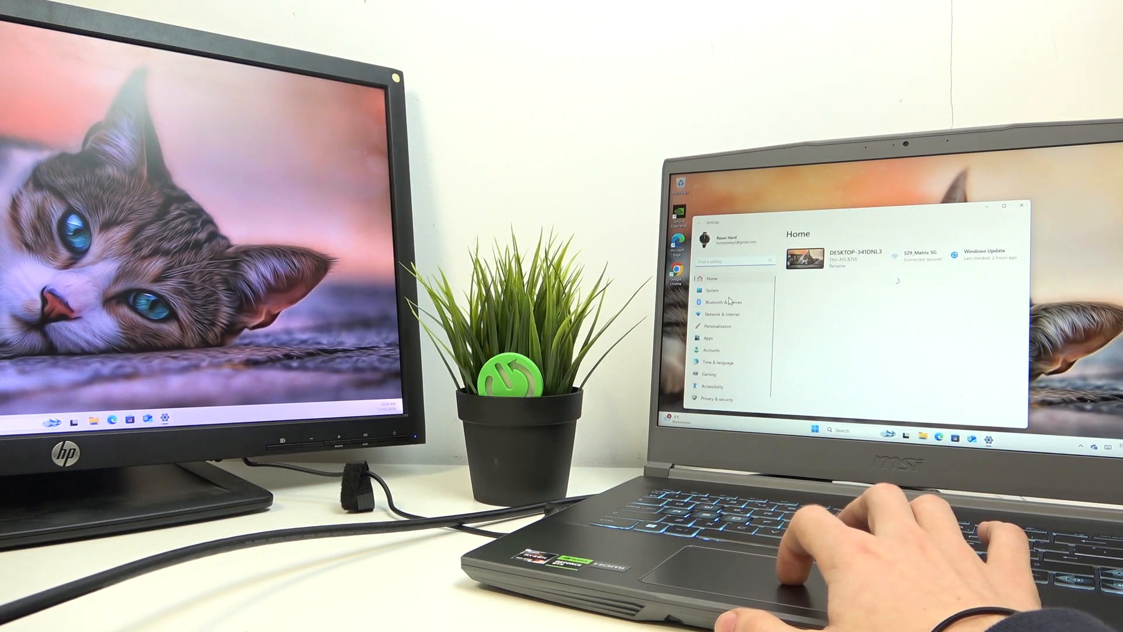
left_click(712, 290)
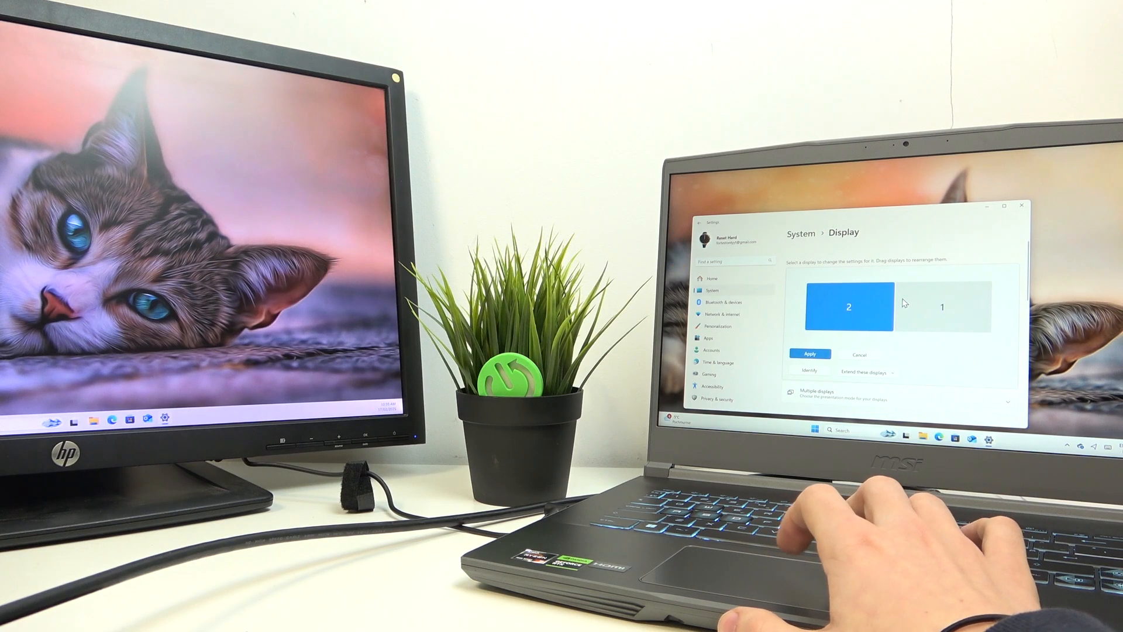
left_click(809, 353)
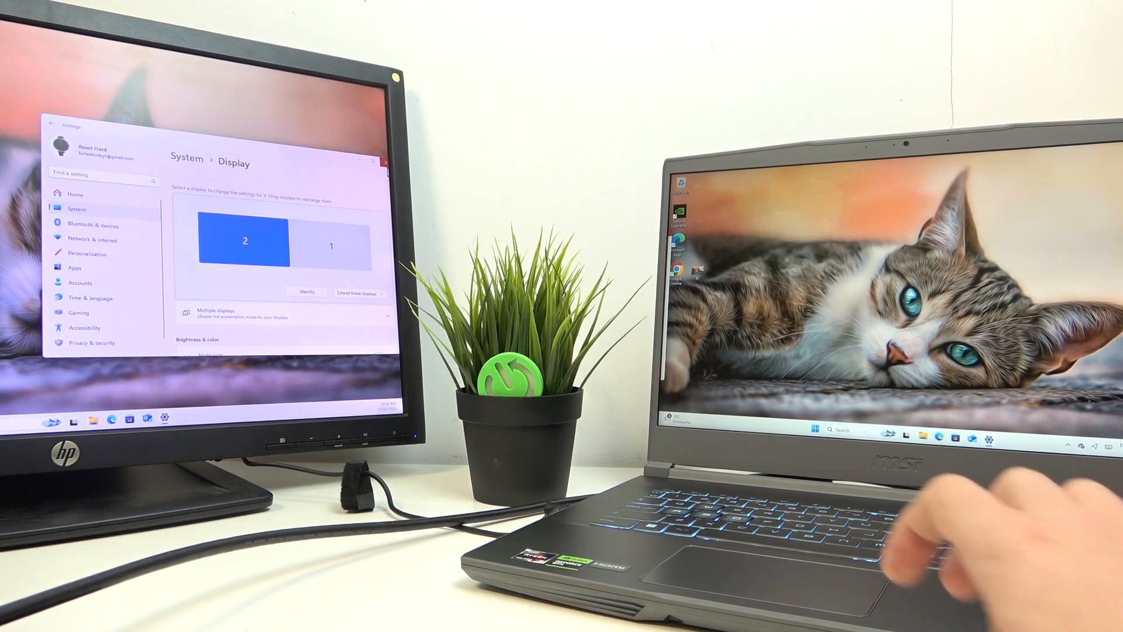
Step: Expand the 'Multiple displays' section to show main-display, window and cursor options
scroll("down", 3)
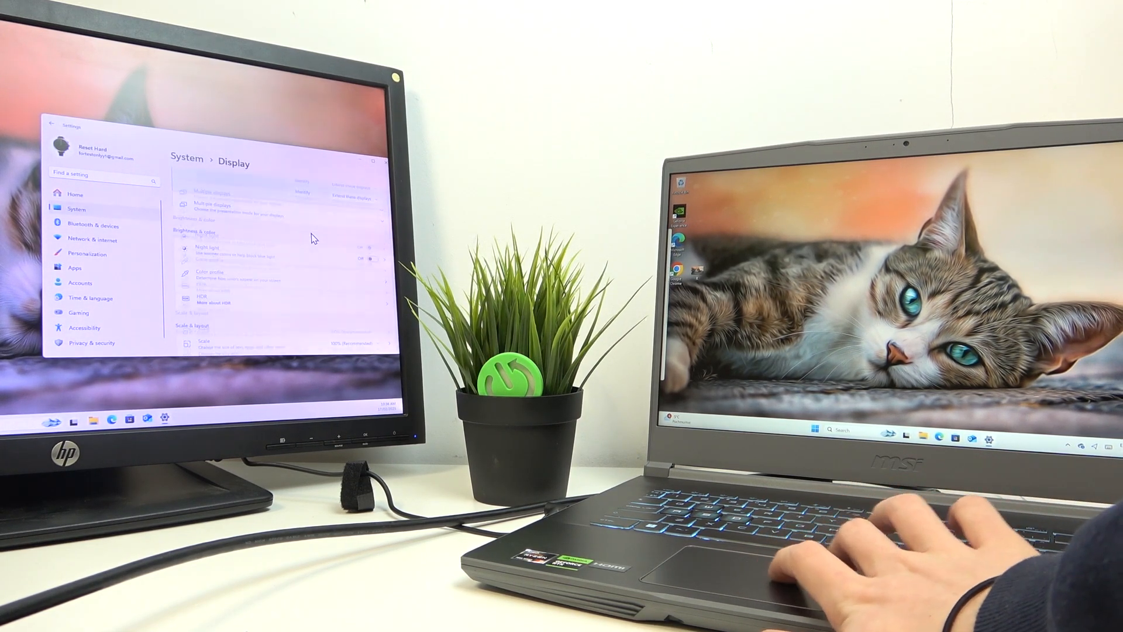
scroll("down", 3)
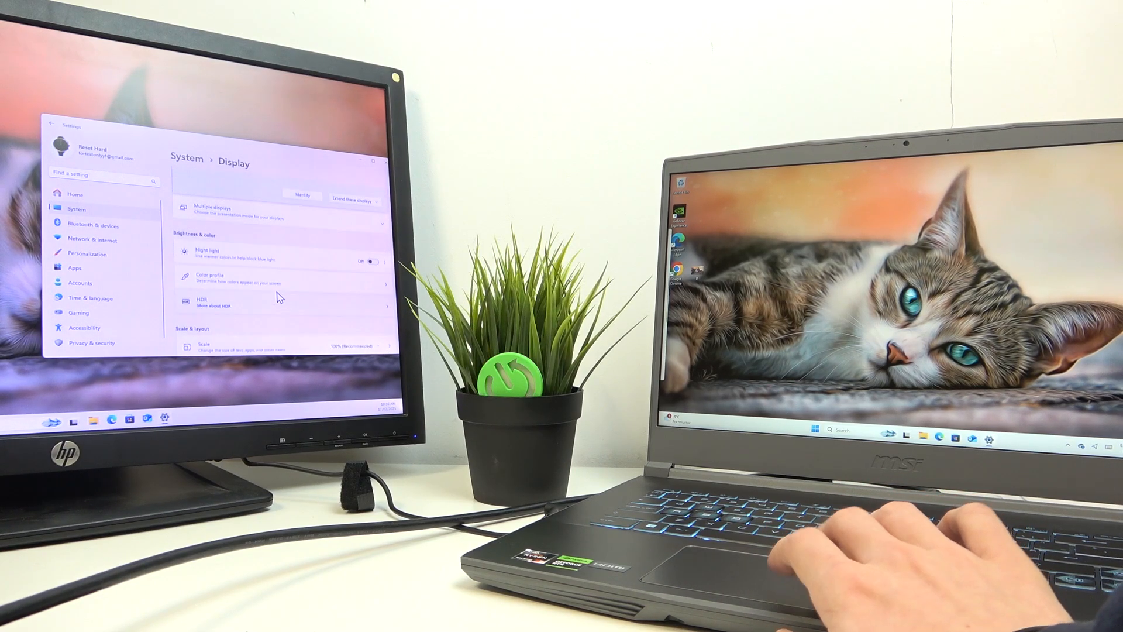
left_click(280, 213)
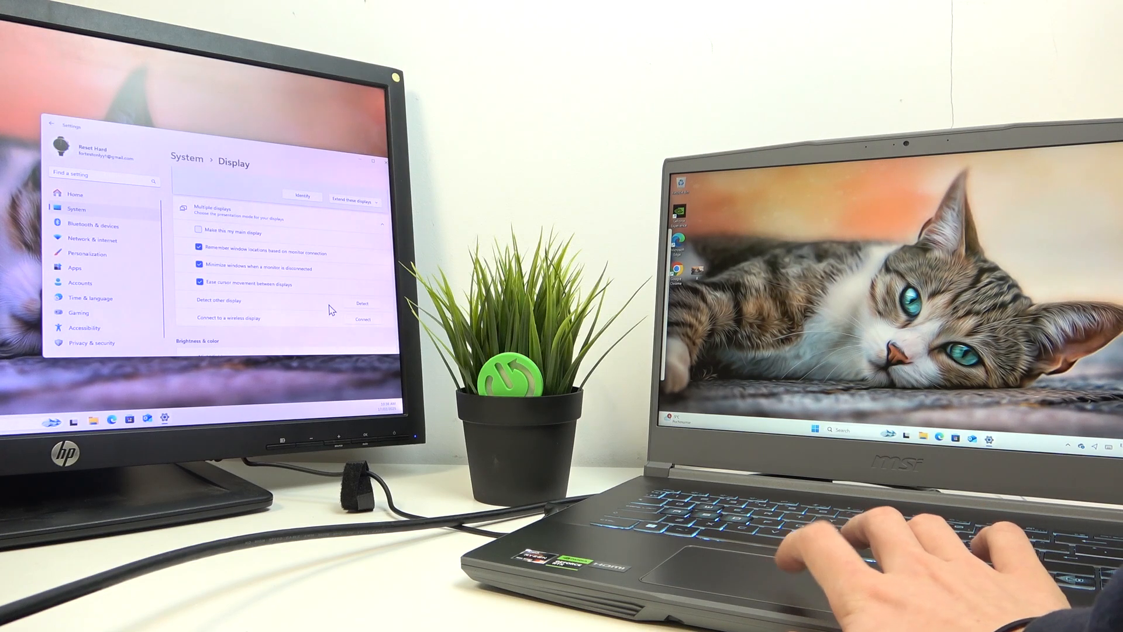